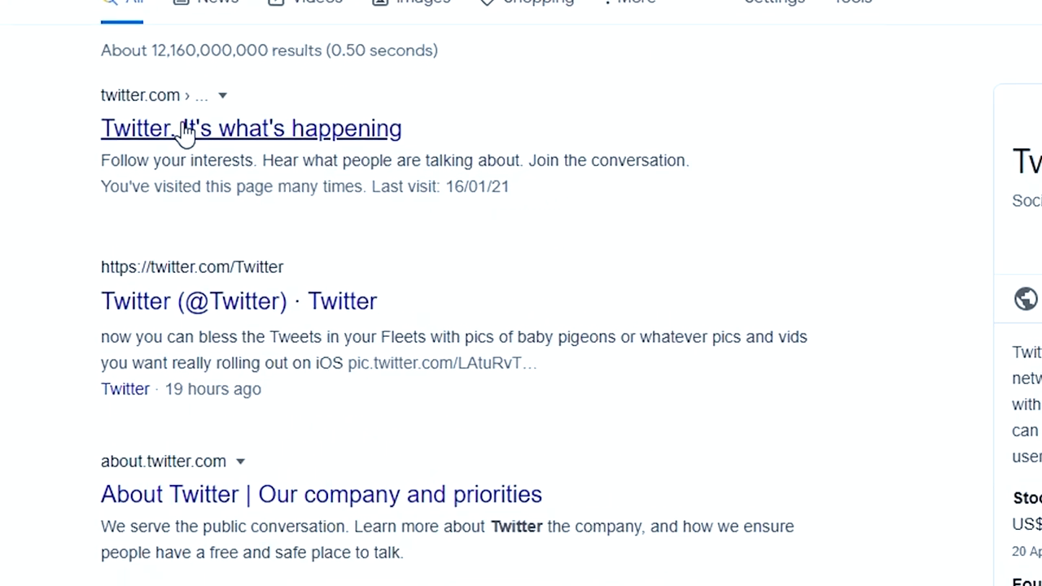
pyautogui.click(250, 127)
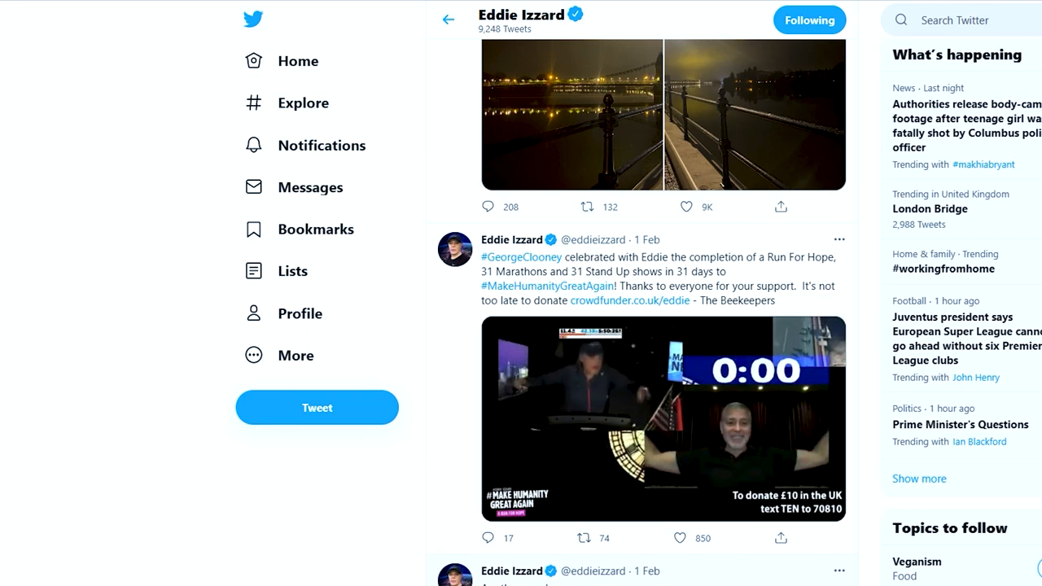
pyautogui.scroll(-3)
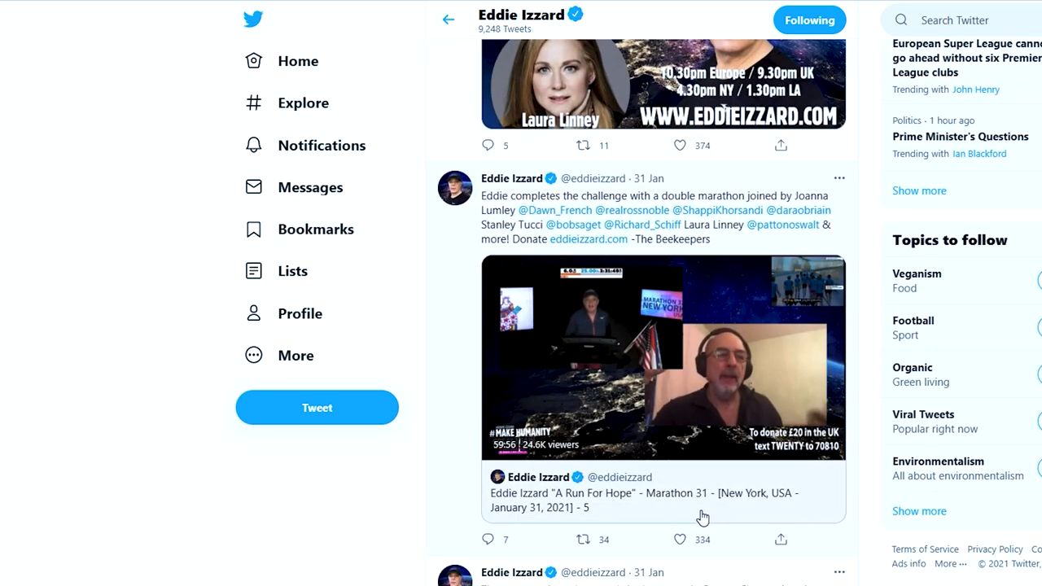